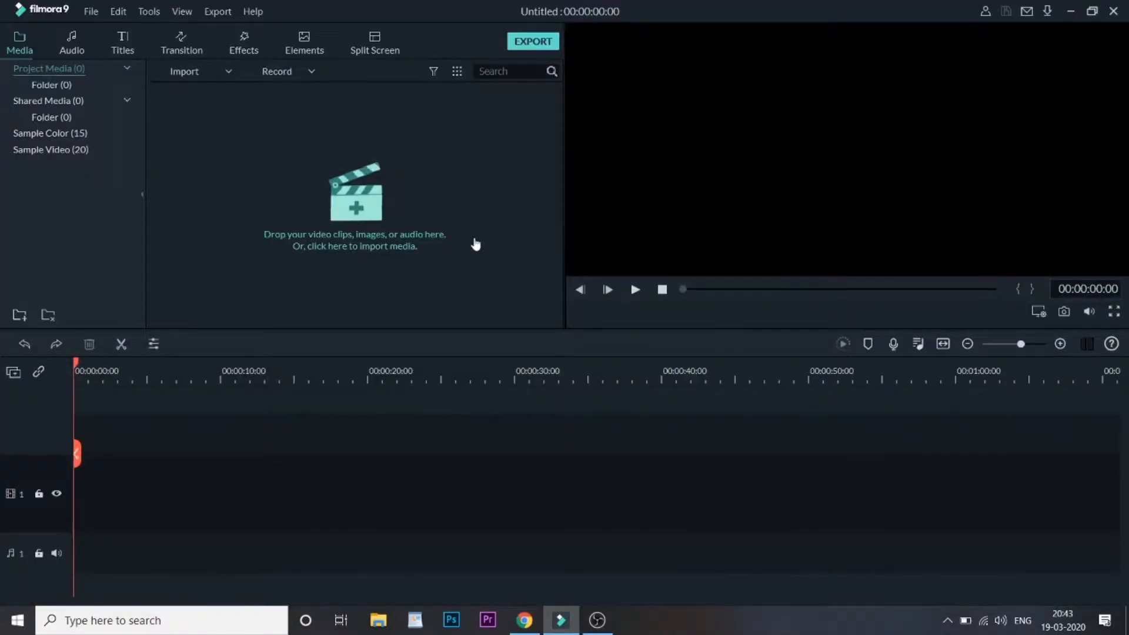
# Import the aerial city video into the project media library.
pyautogui.click(354, 240)
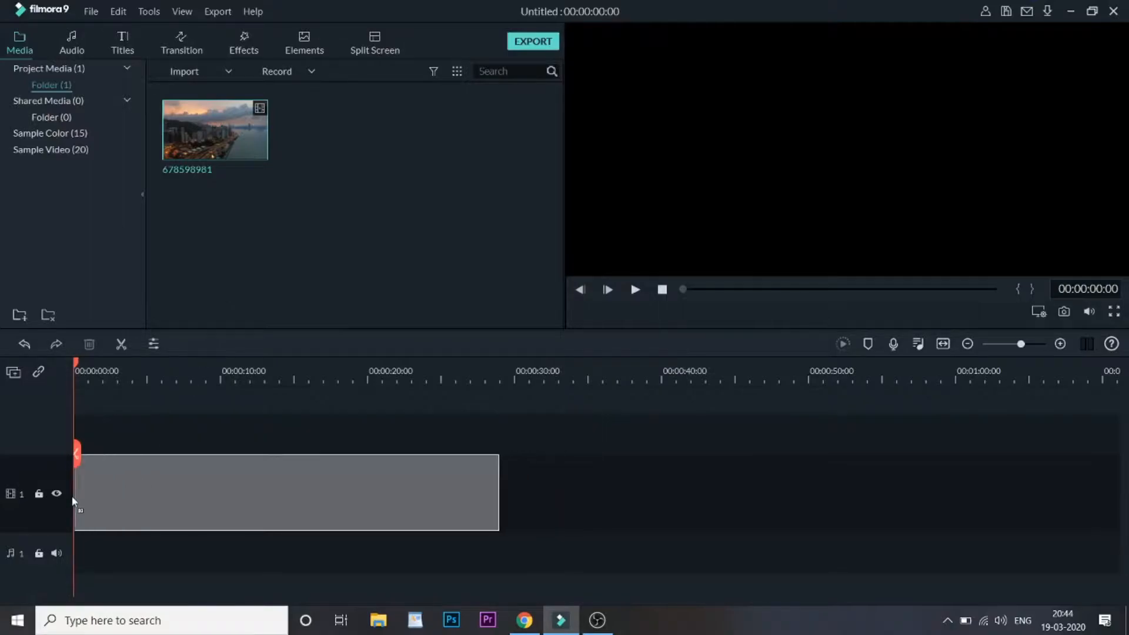
pyautogui.click(49, 133)
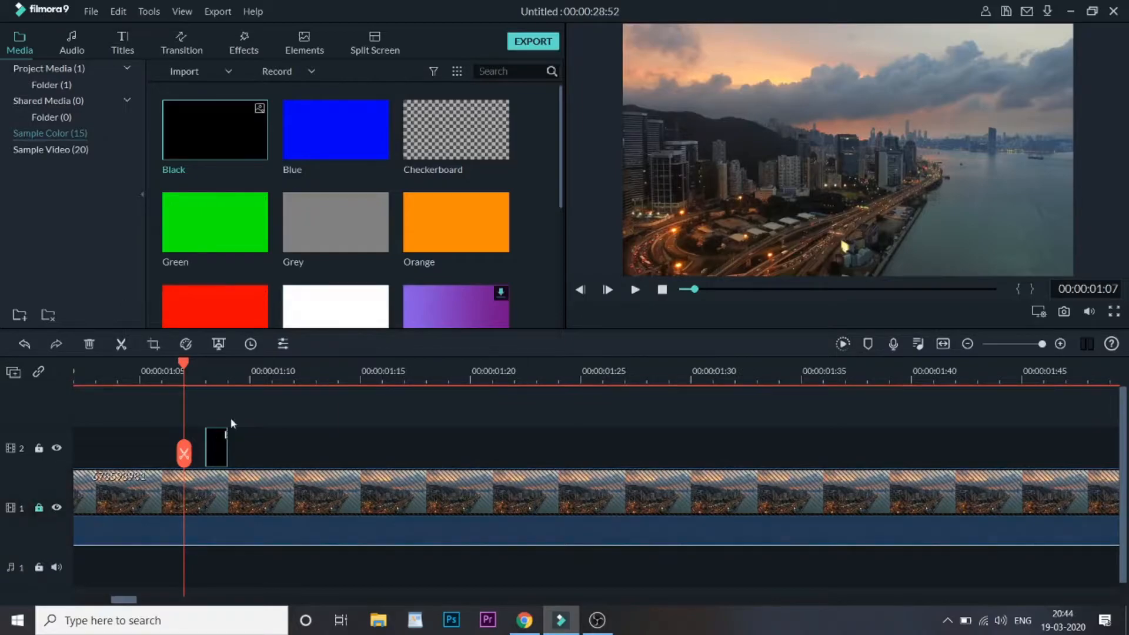
# Paste another one-frame black clip on track 2 after a one-frame gap.
pyautogui.rightClick(756, 453)
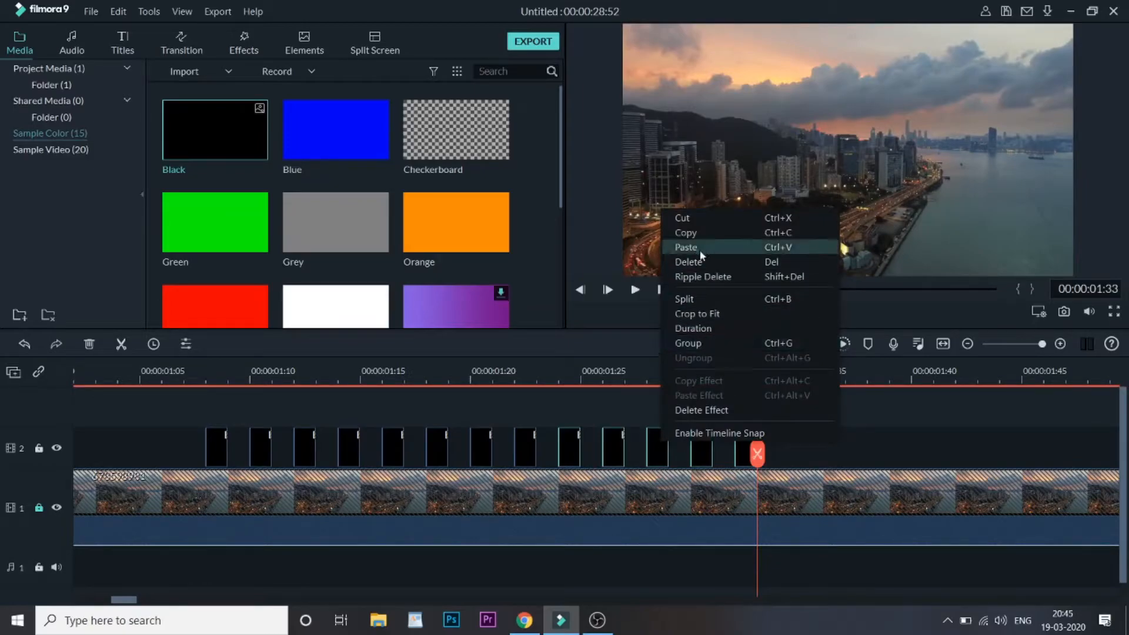